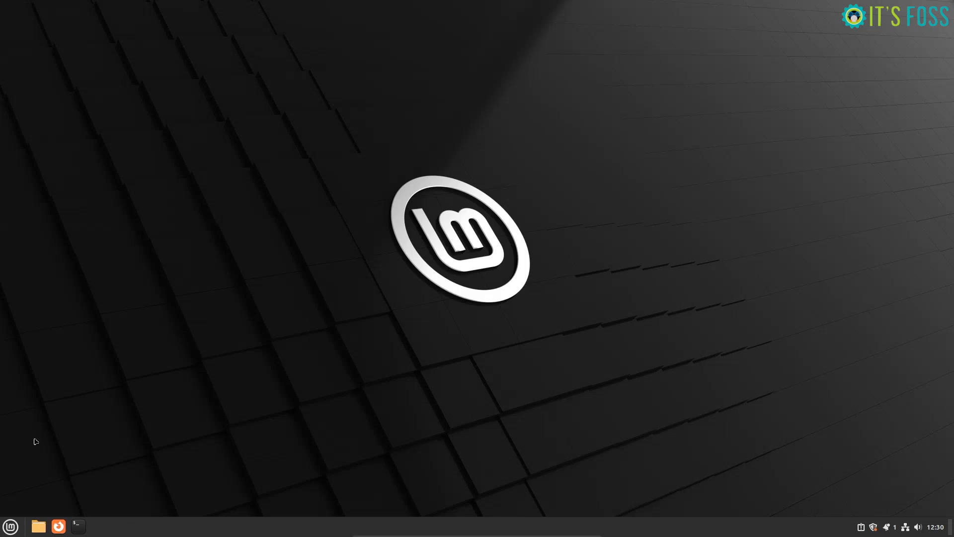
- View the desktop's right-click menu, then search the applications menu for 'soft'
click(10, 525)
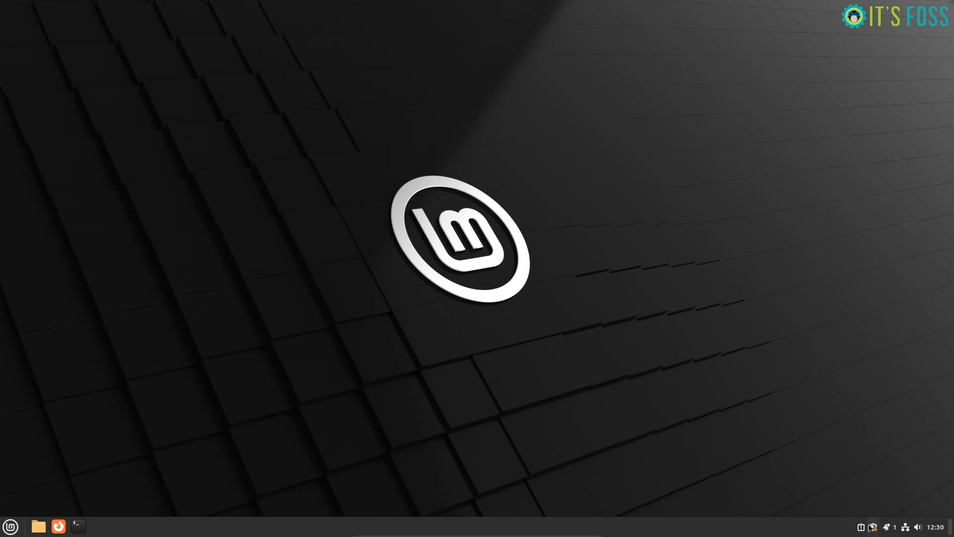
right_click(499, 216)
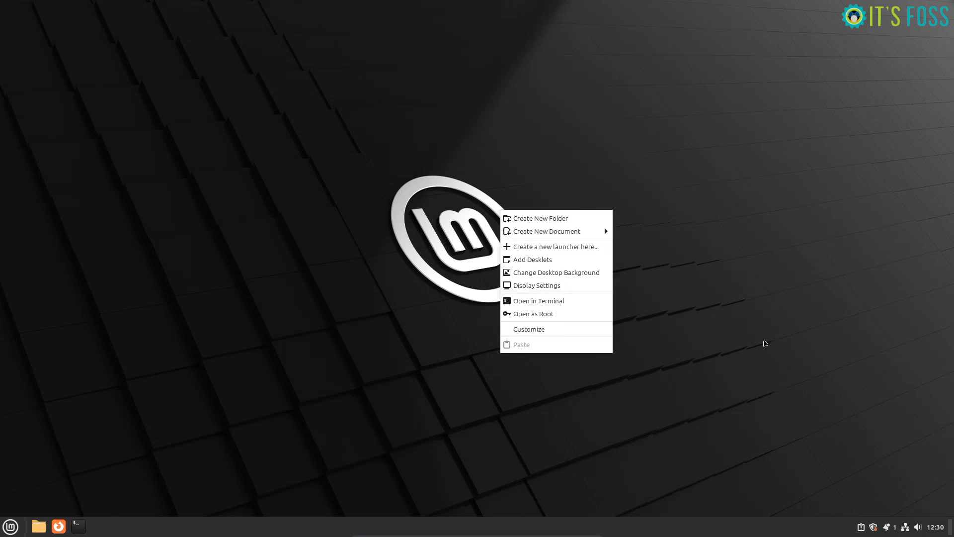
click(10, 525)
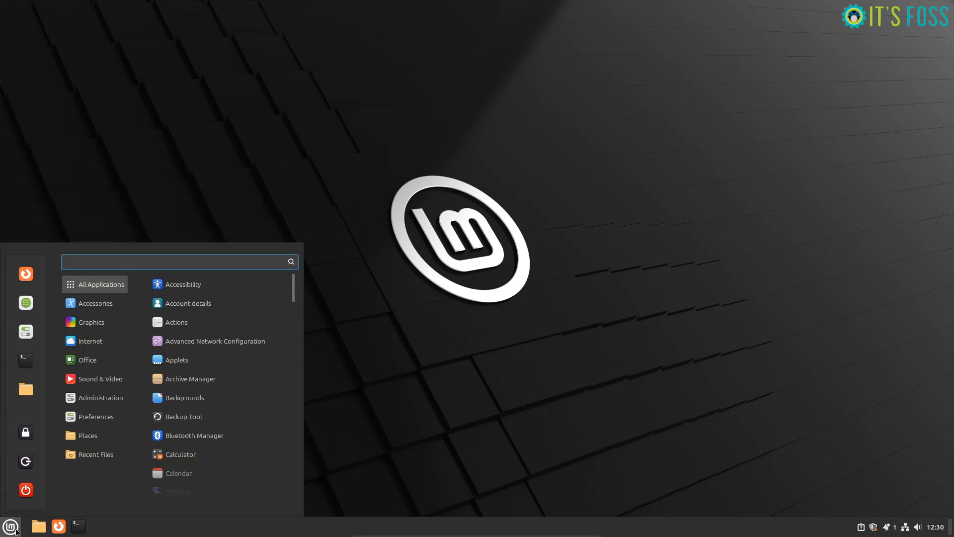
text(soft)
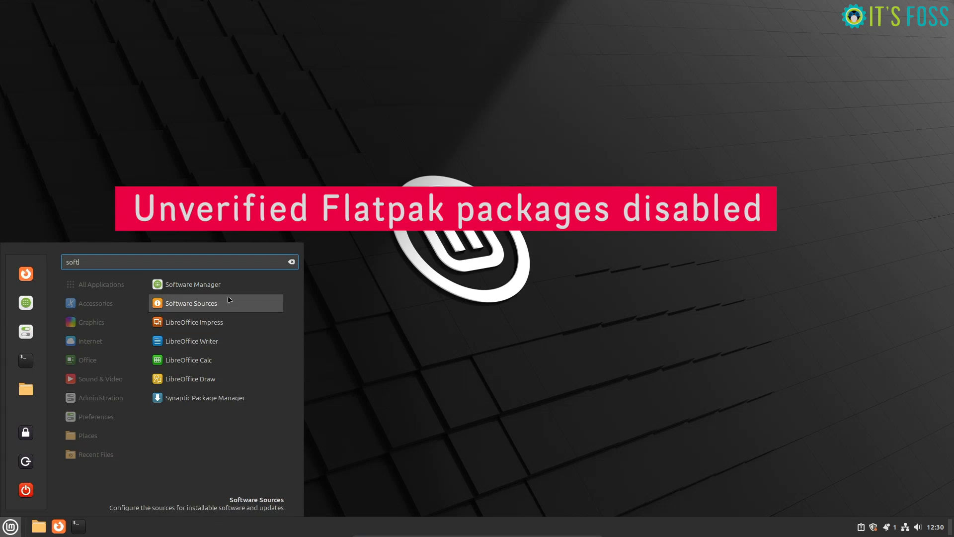
- Launch Software Manager and view the Foliate app's details page
click(195, 283)
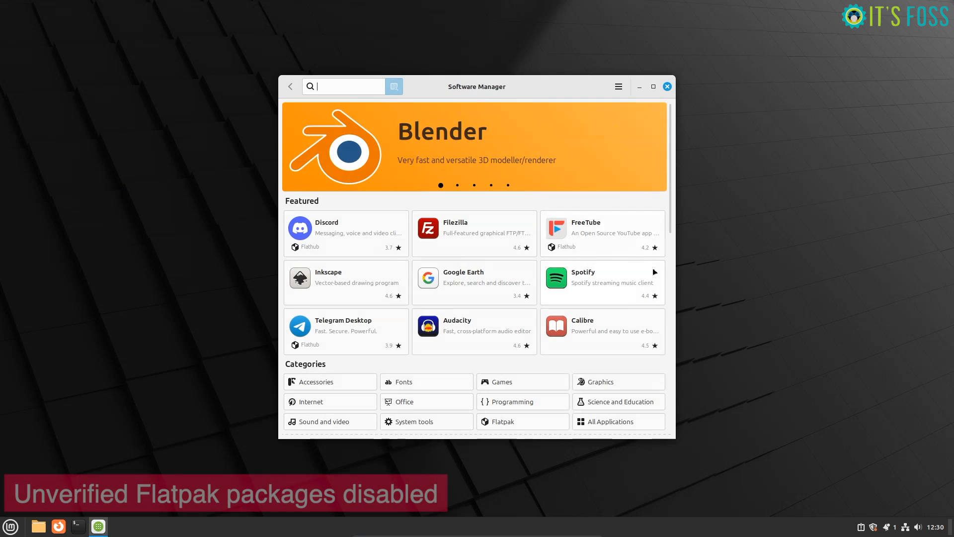
scroll(down, 3)
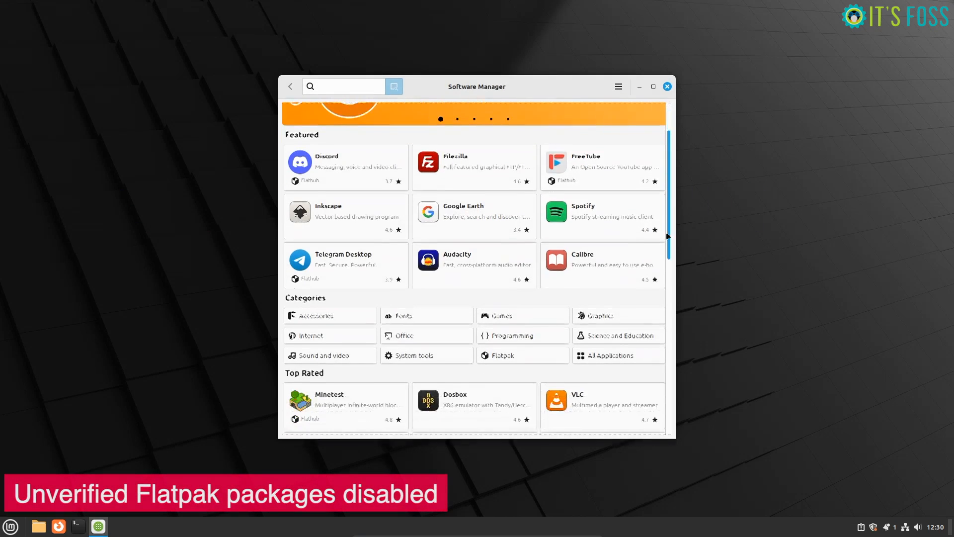
scroll(down, 3)
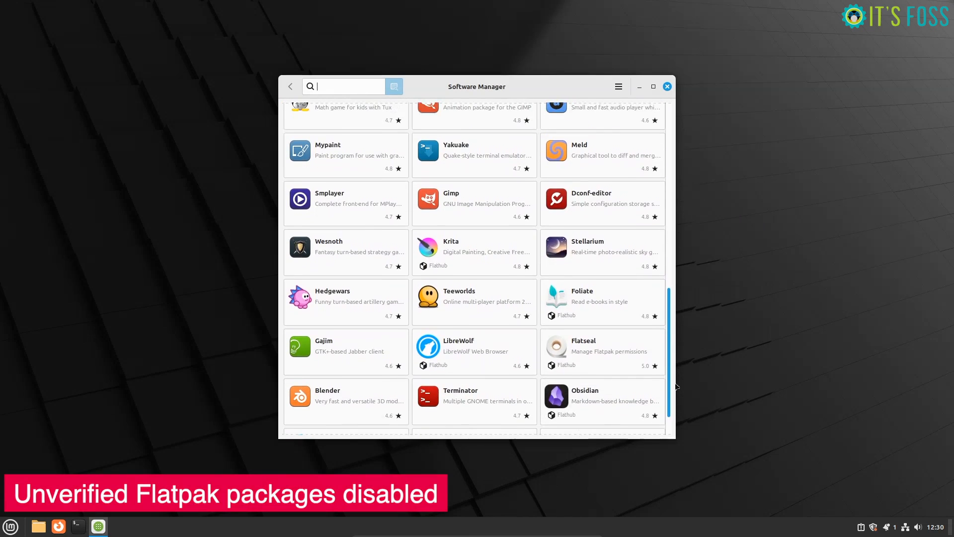
click(602, 301)
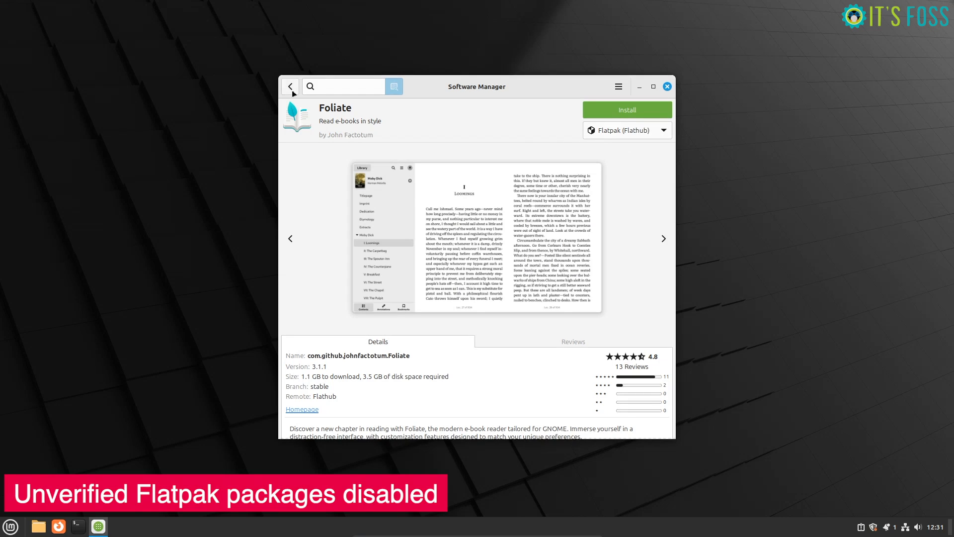
- Return to the app list, browse further, and go back to the store home page
click(291, 86)
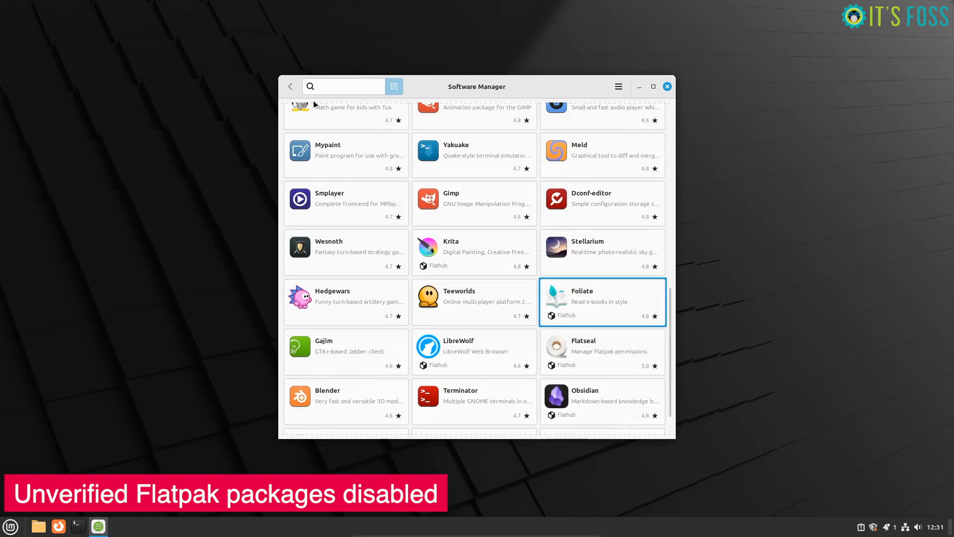
scroll(down, 3)
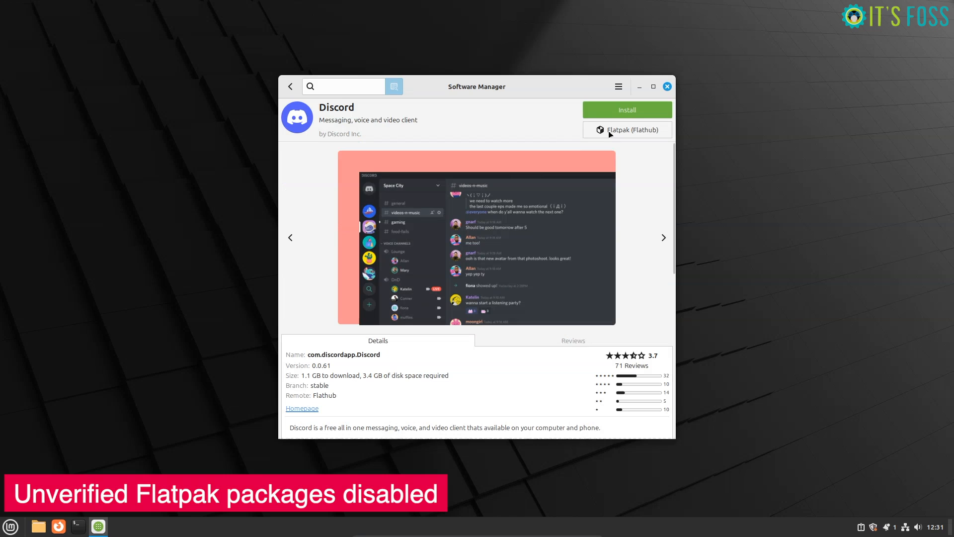
click(290, 85)
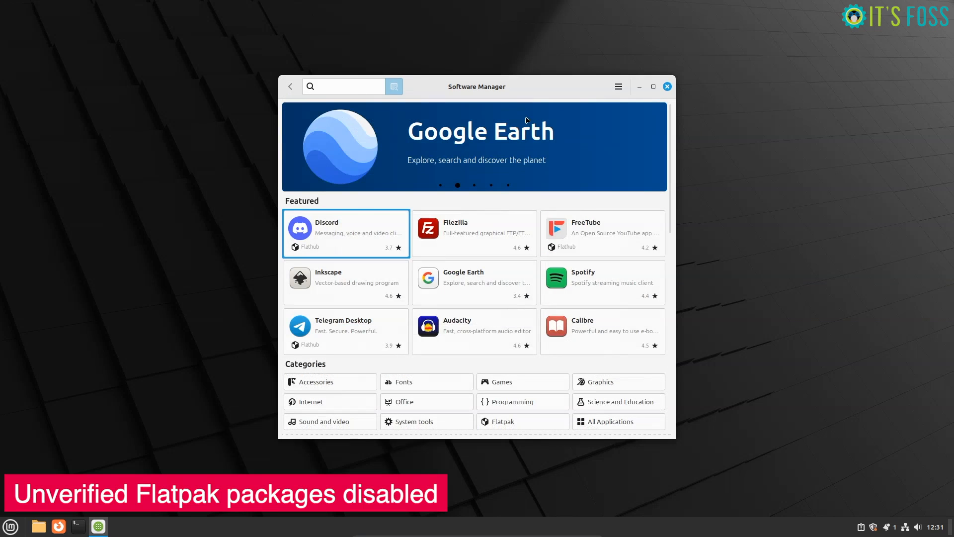
- In Software Manager preferences, keep listing all package types and enable showing unverified Flatpaks
click(617, 85)
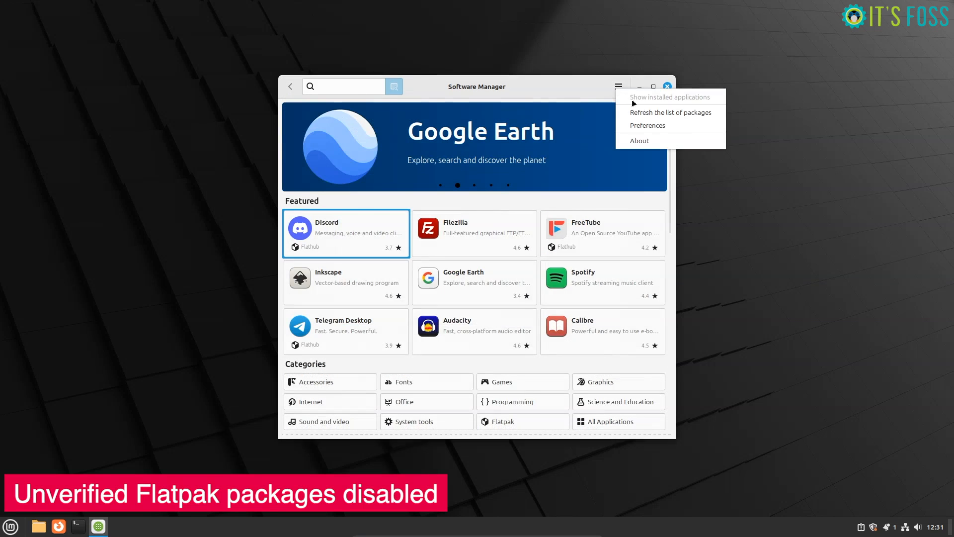
click(646, 125)
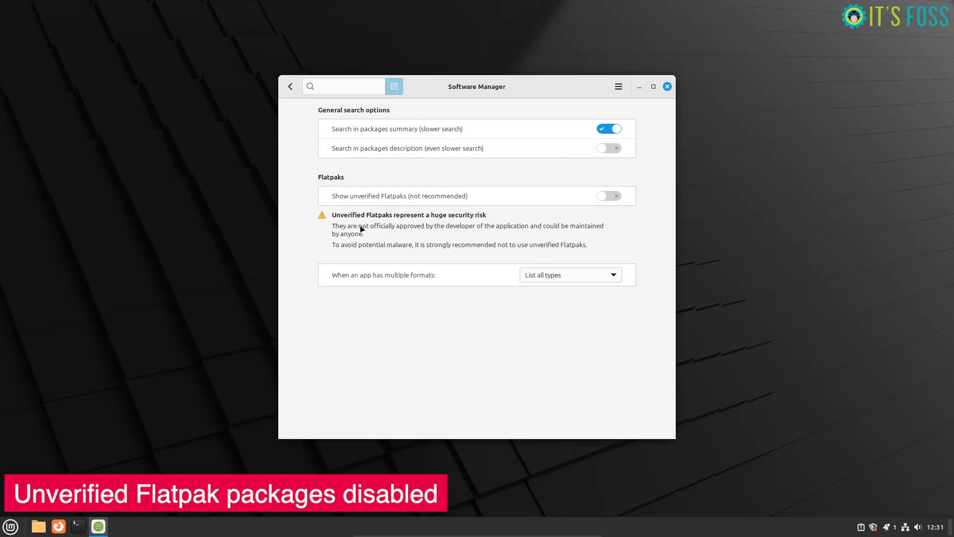
mouse_move(583, 240)
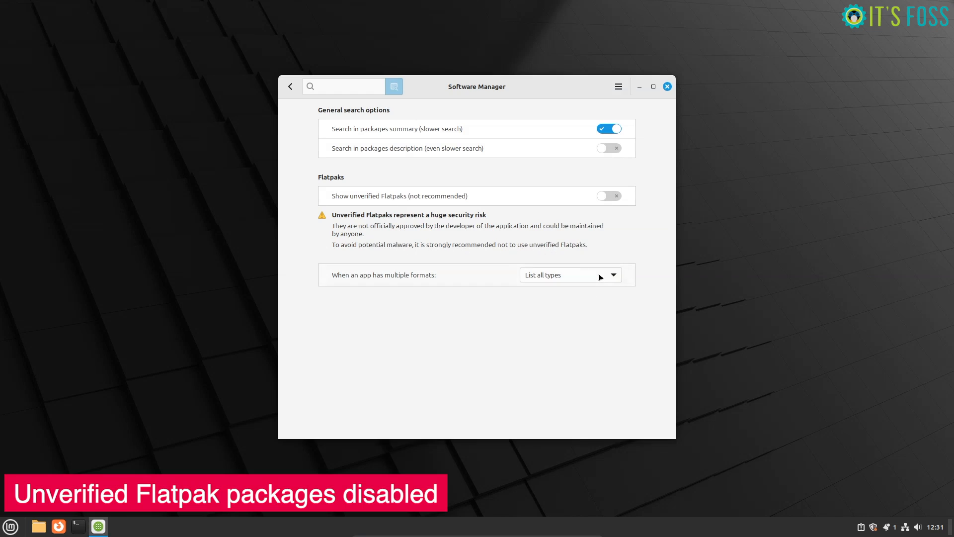
click(567, 274)
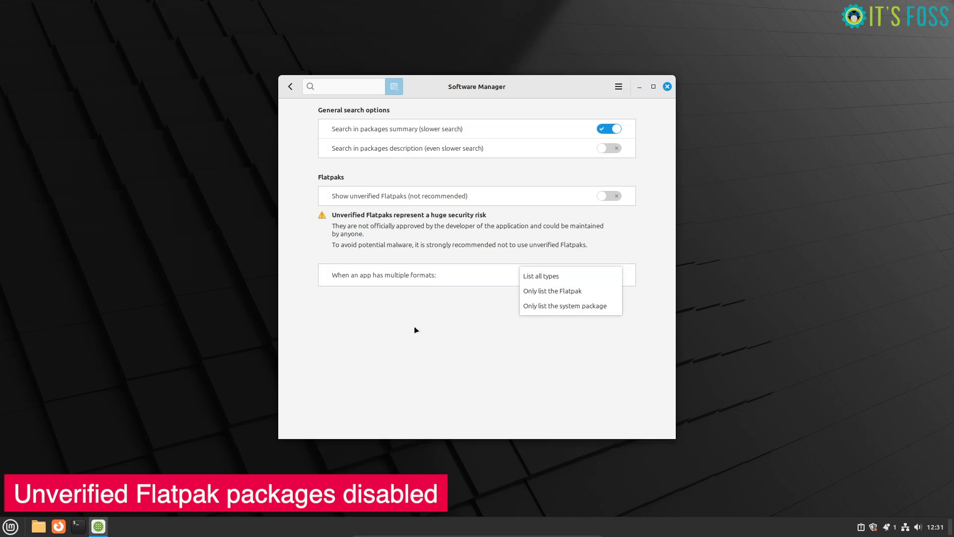
click(539, 275)
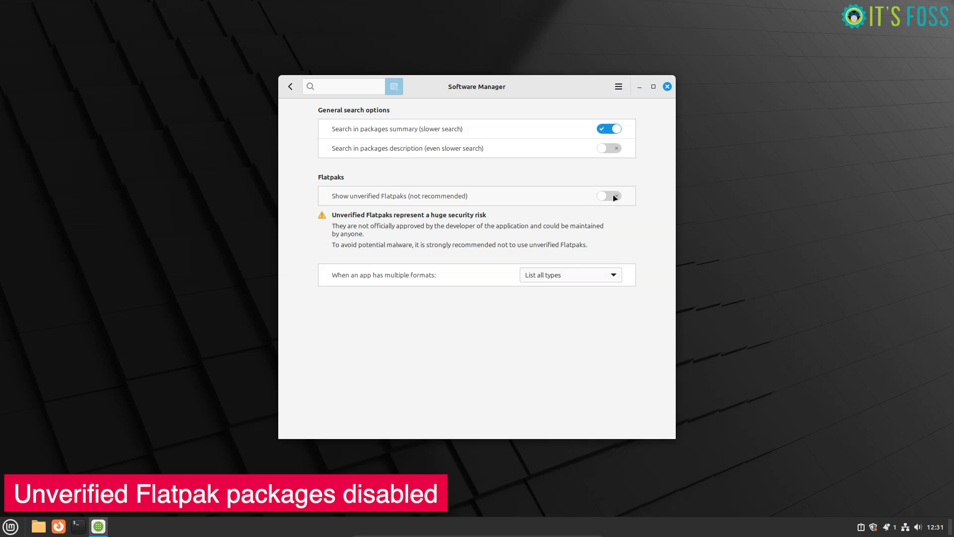
click(609, 196)
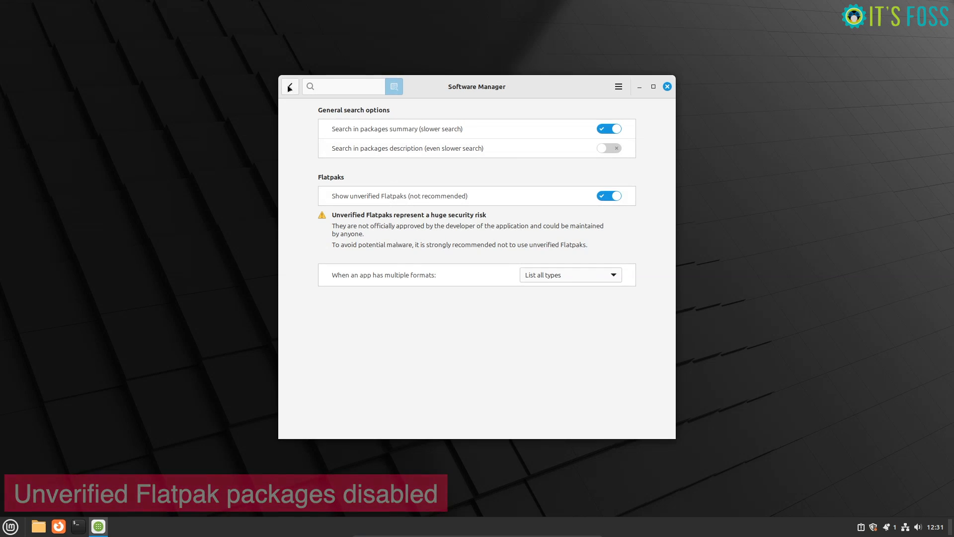
- Close Software Manager and launch the Matrix chat app from the menu search 'matri'
click(666, 85)
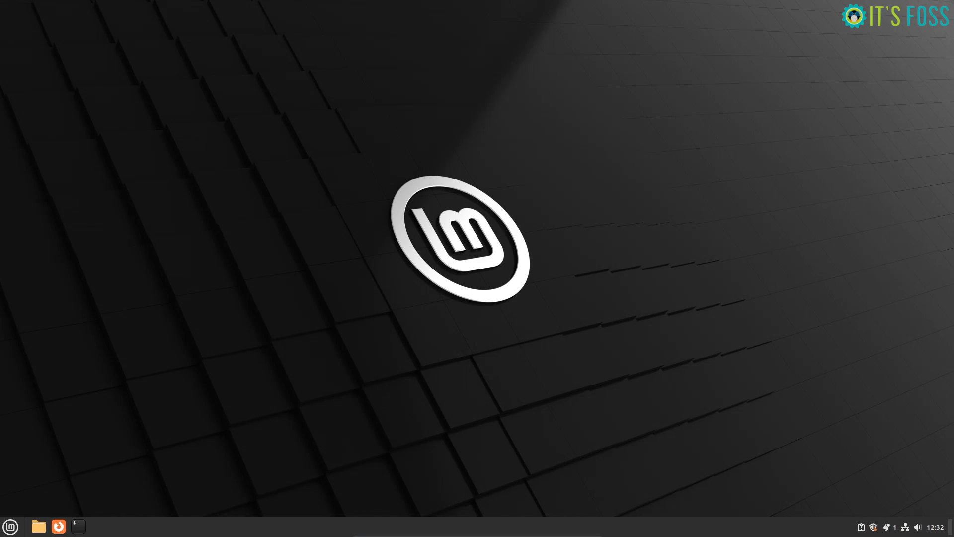
click(10, 526)
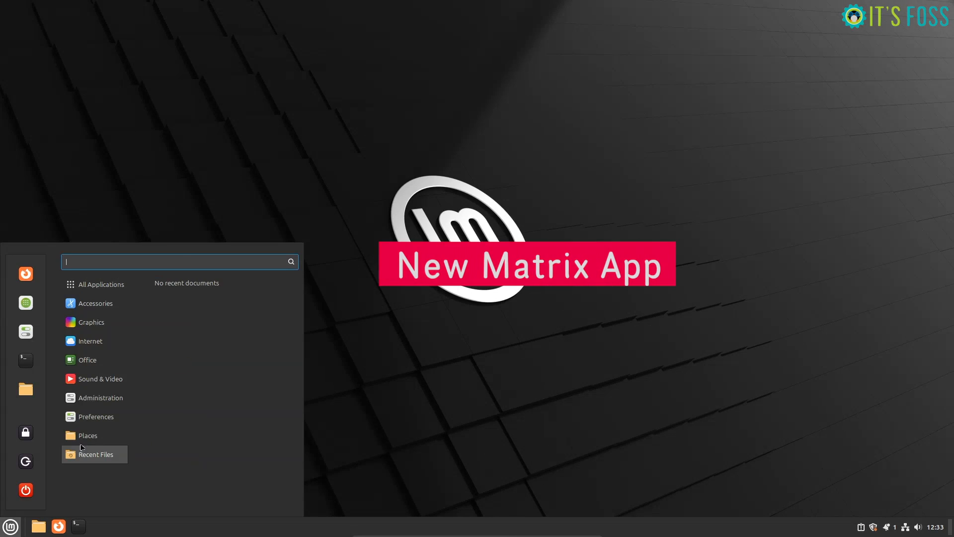
text(matri)
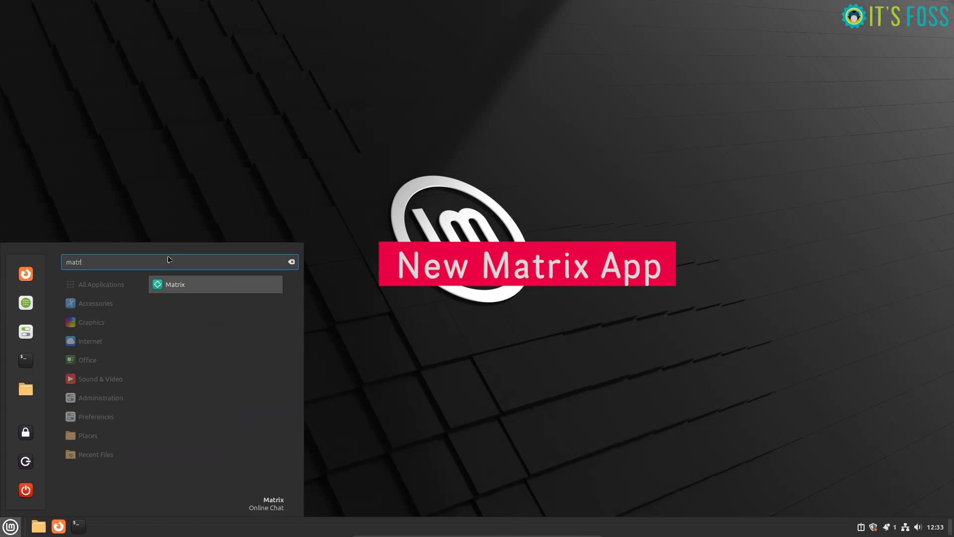
click(177, 285)
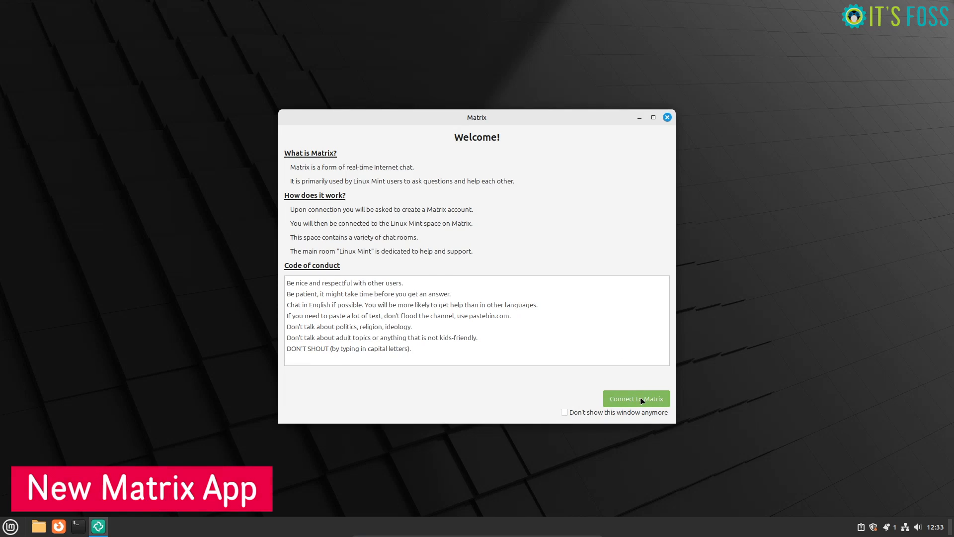
- Connect to the Linux Mint Matrix space as a guest and view the guest account's sign-in options
click(635, 397)
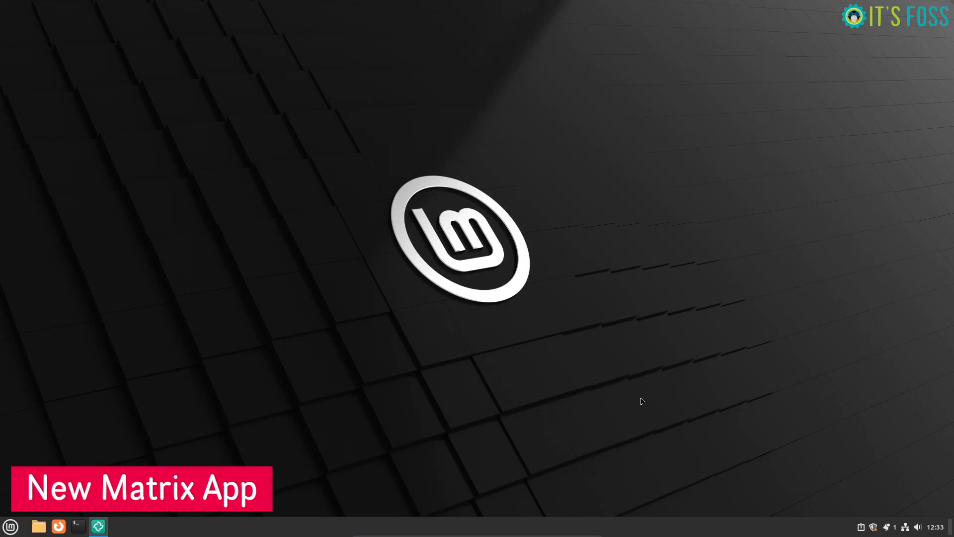
click(99, 526)
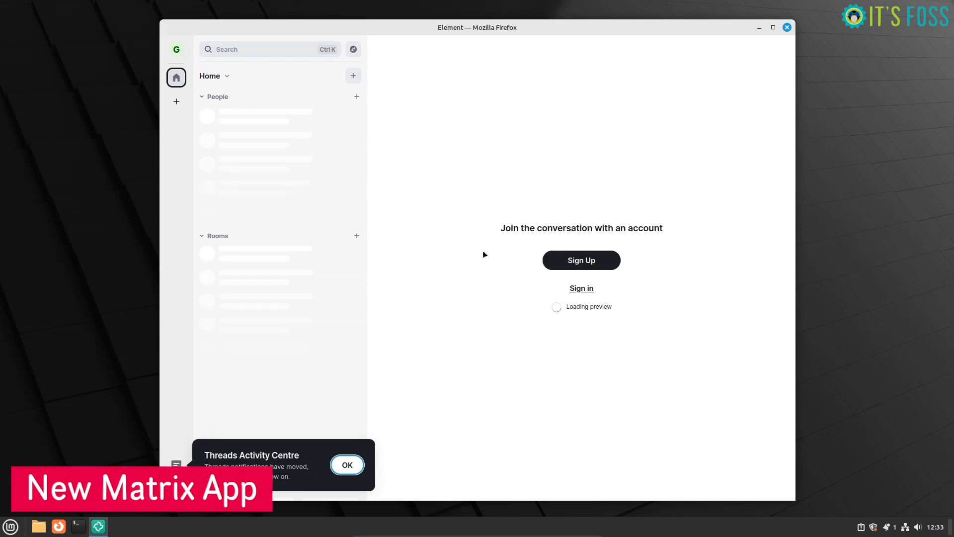
click(346, 464)
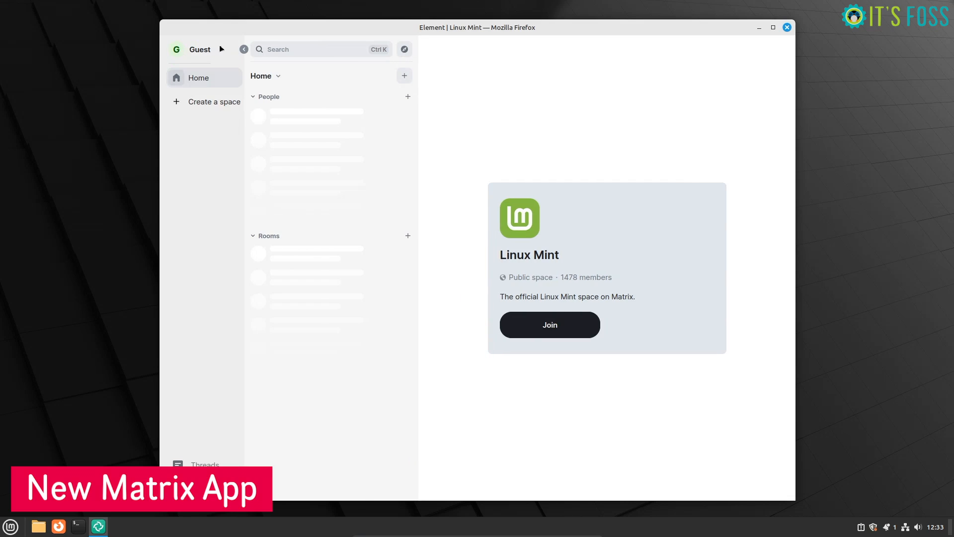
click(190, 49)
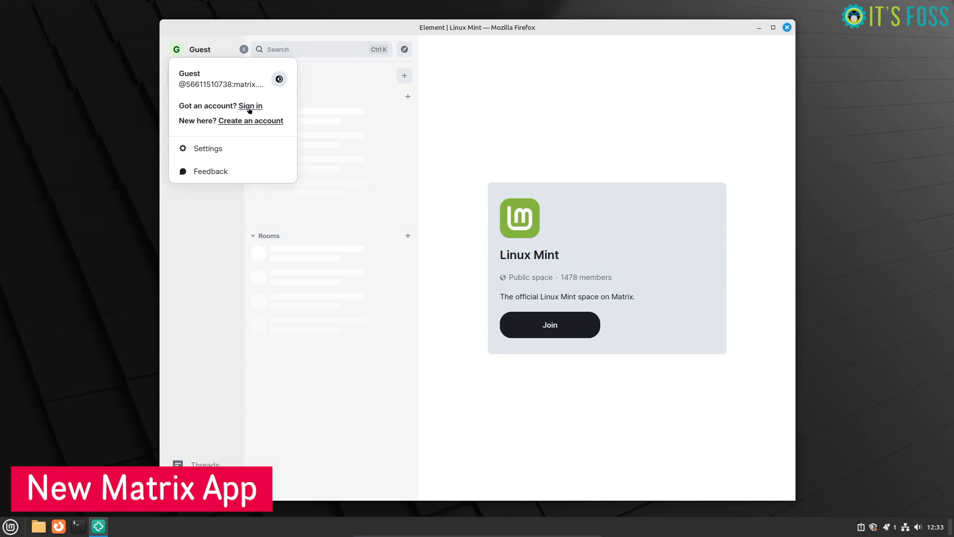
mouse_move(556, 214)
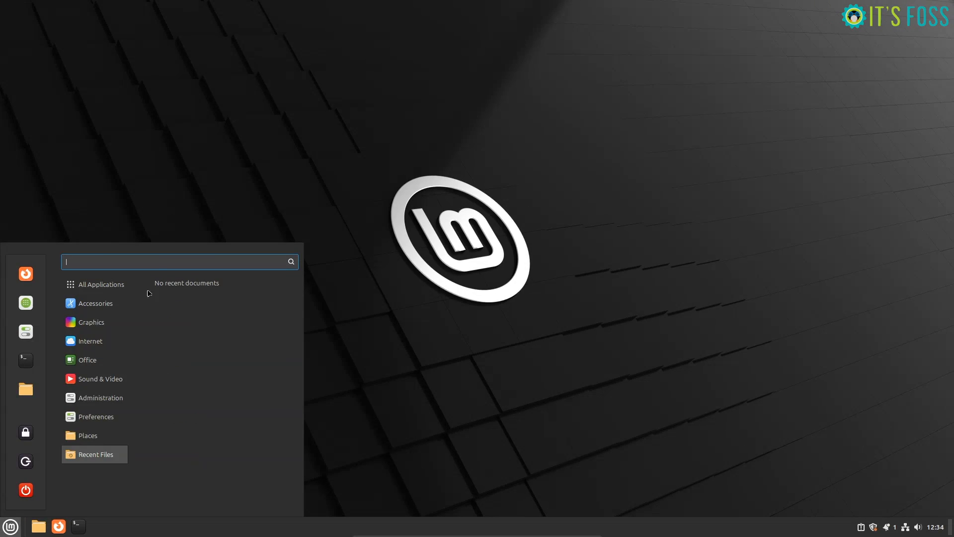
- Search the applications menu for 'action' to launch the Nemo Actions manager
text(action)
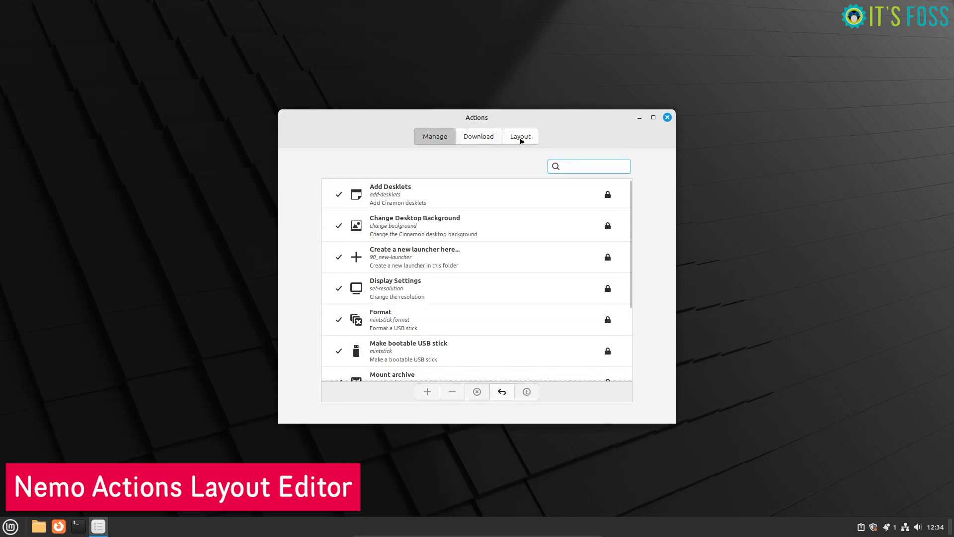
- In the Actions Layout editor, select Display Settings and compare with the desktop right-click menu
click(519, 136)
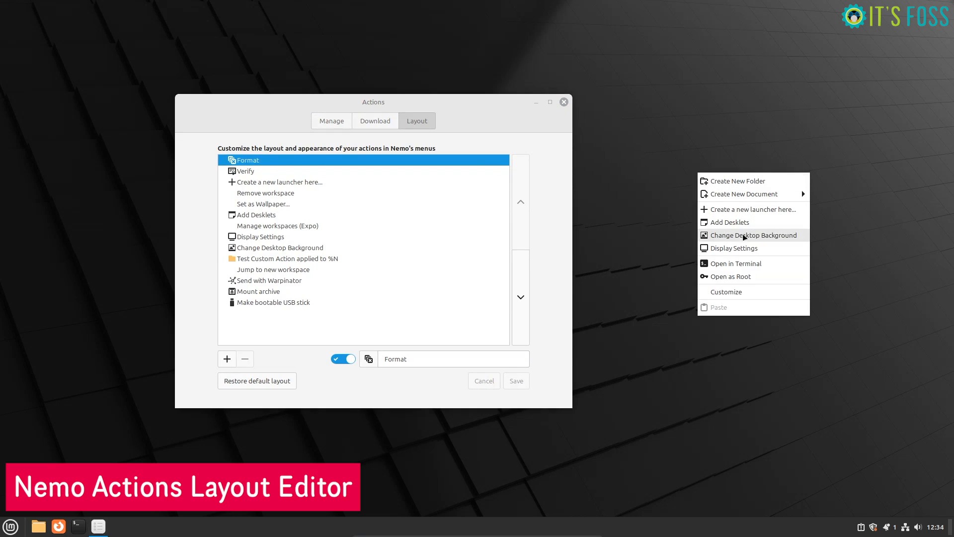
click(292, 236)
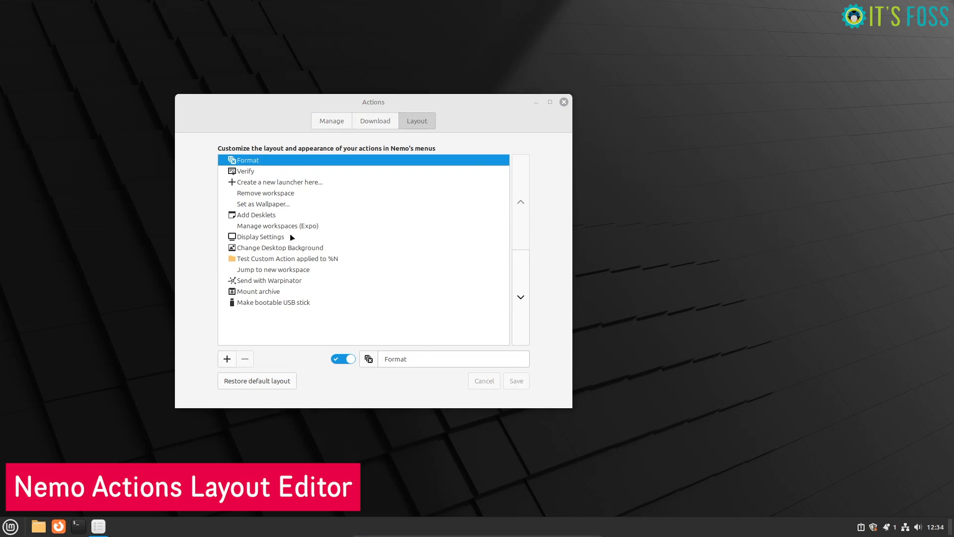
click(260, 236)
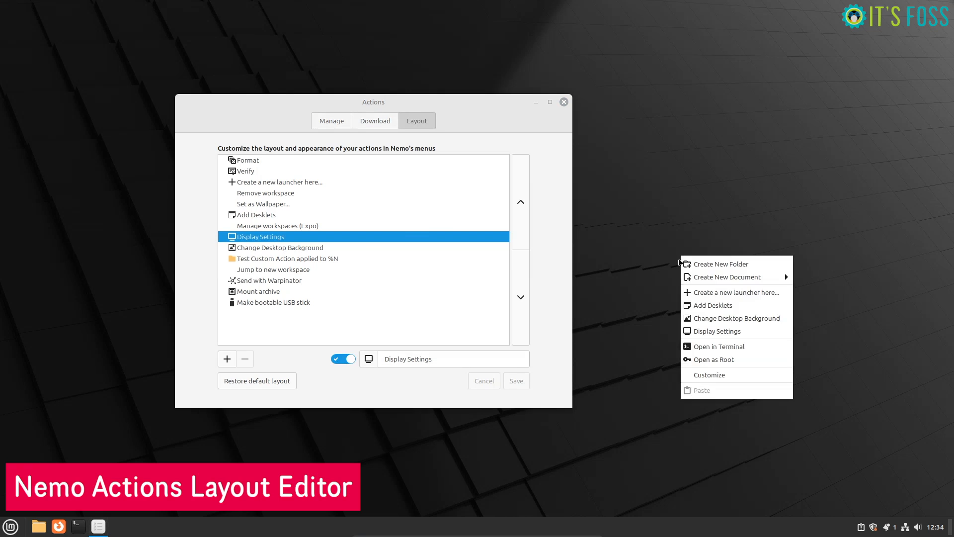
mouse_move(627, 205)
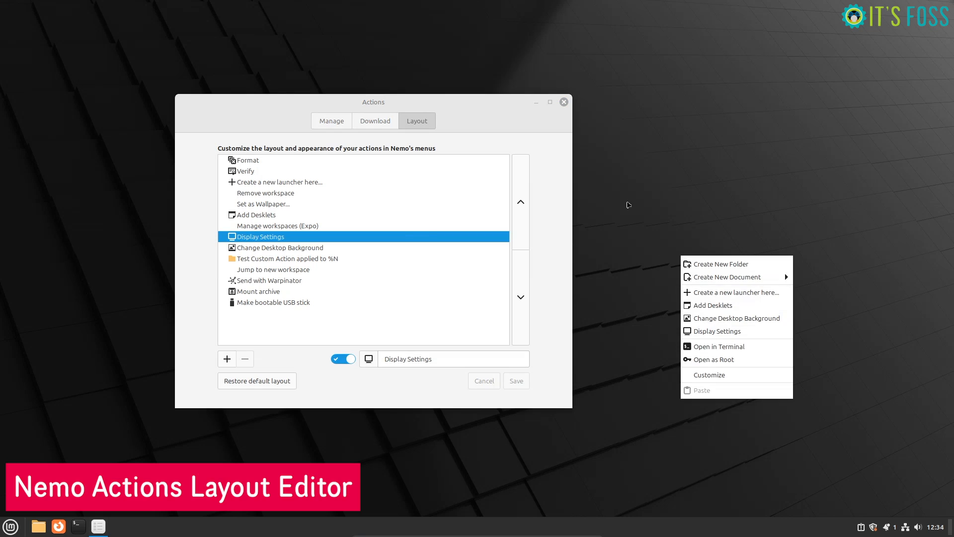
click(266, 262)
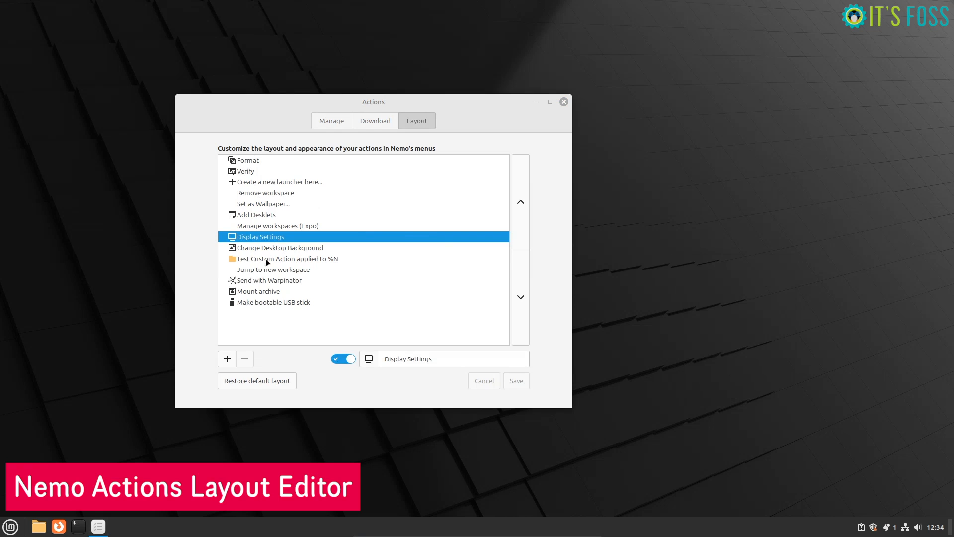
- Add a new submenu to the Nemo actions layout
click(227, 359)
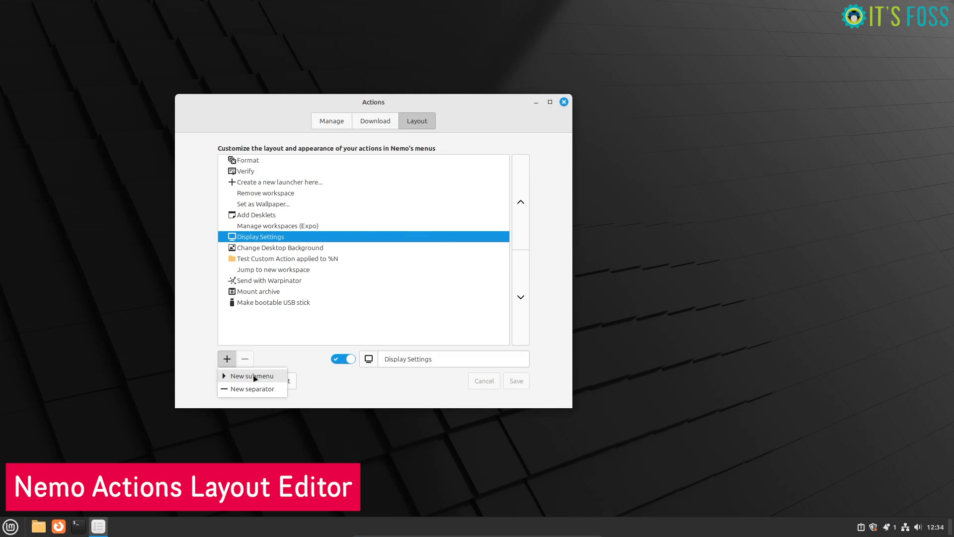
click(251, 375)
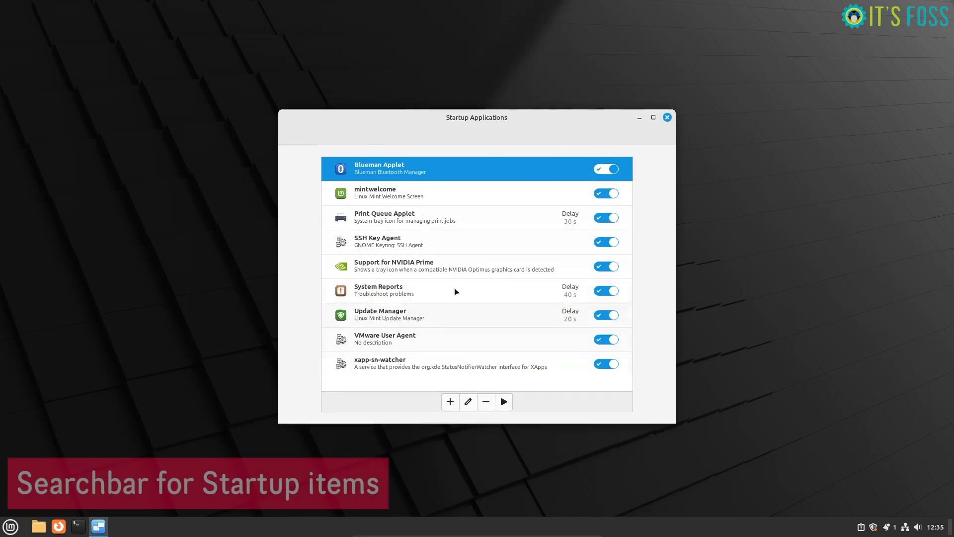
- In Startup Applications, filter the application chooser with 'hyp', clear it and close the chooser
click(449, 400)
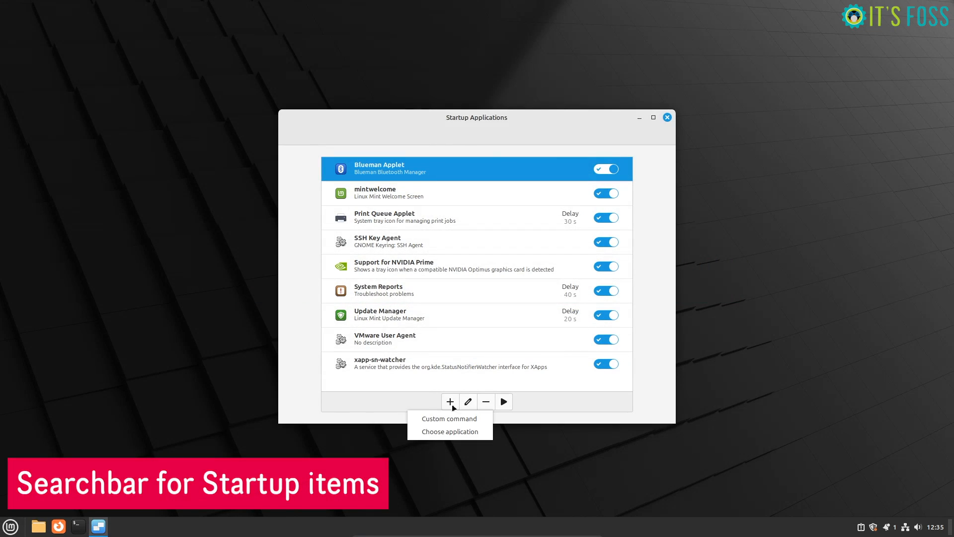
click(449, 431)
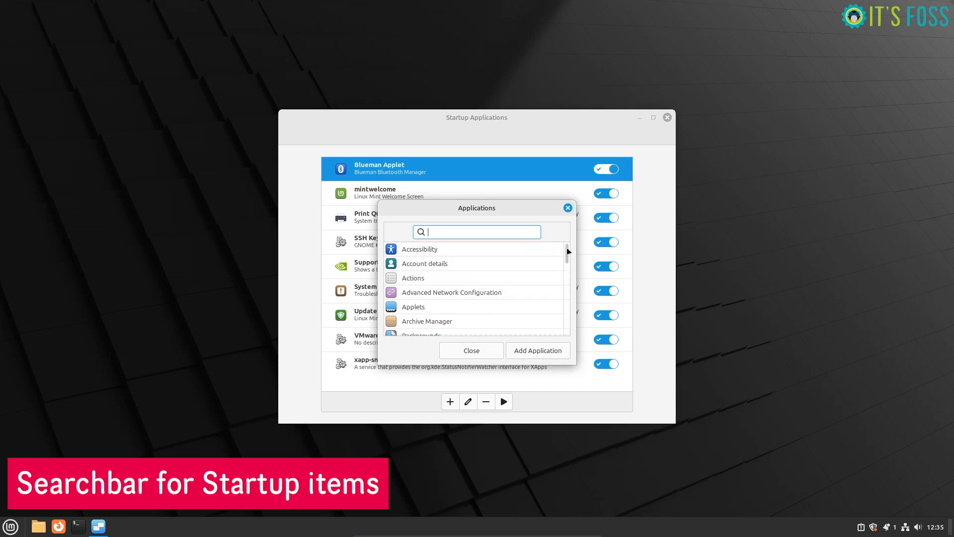
mouse_move(448, 230)
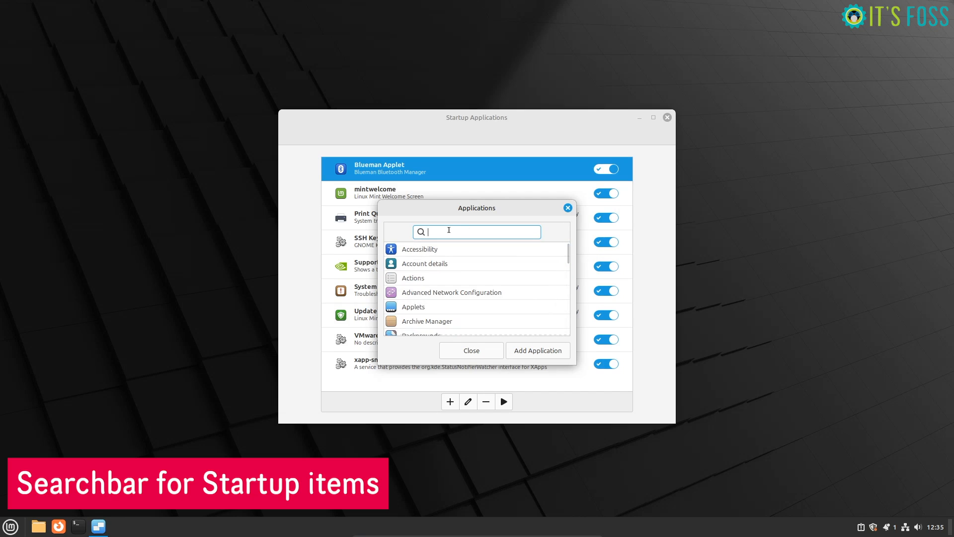
text(hyp)
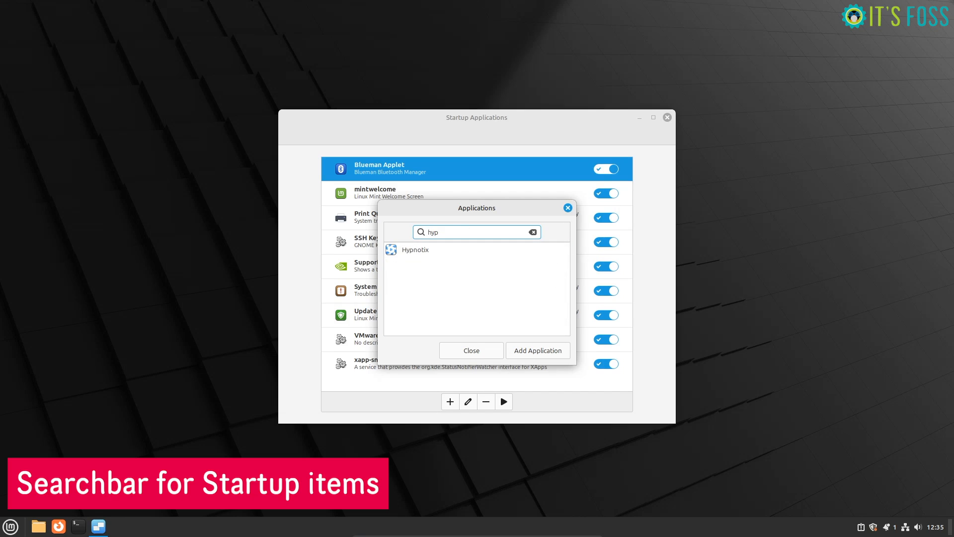
click(532, 231)
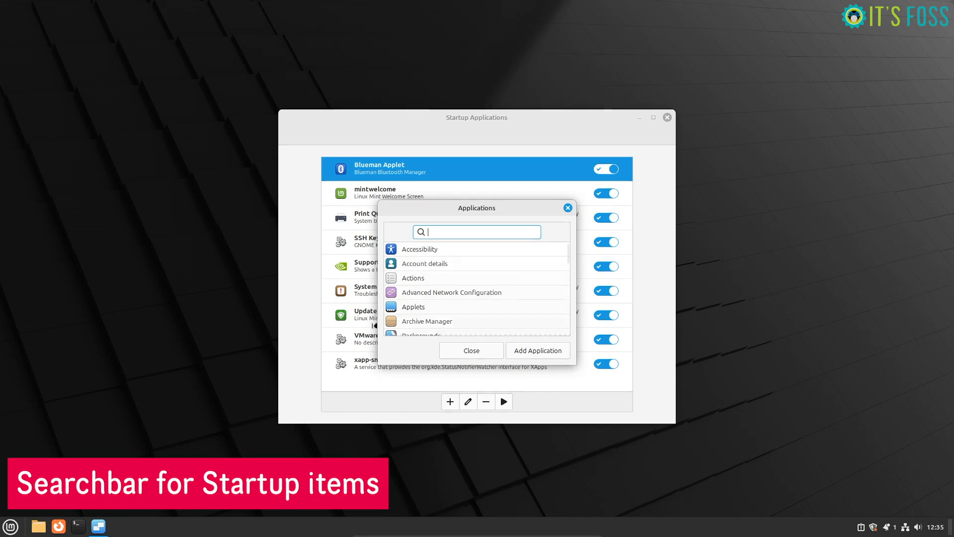
click(470, 350)
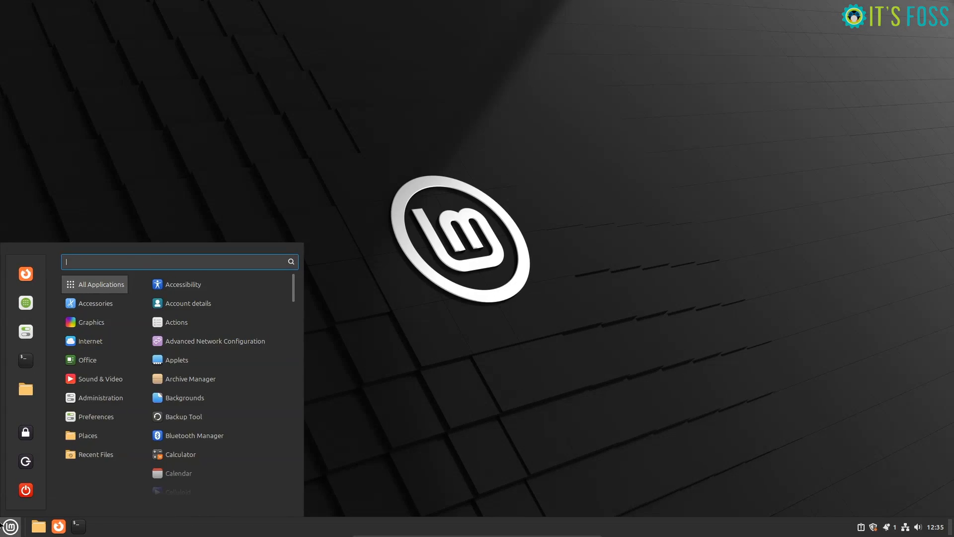
- Launch the Notes app from the menu search 'note'
text(note)
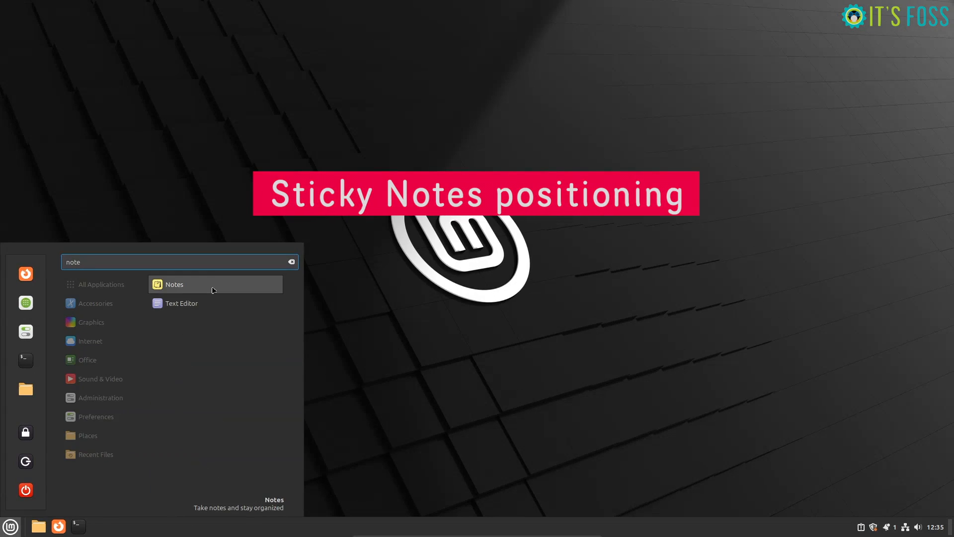
click(175, 284)
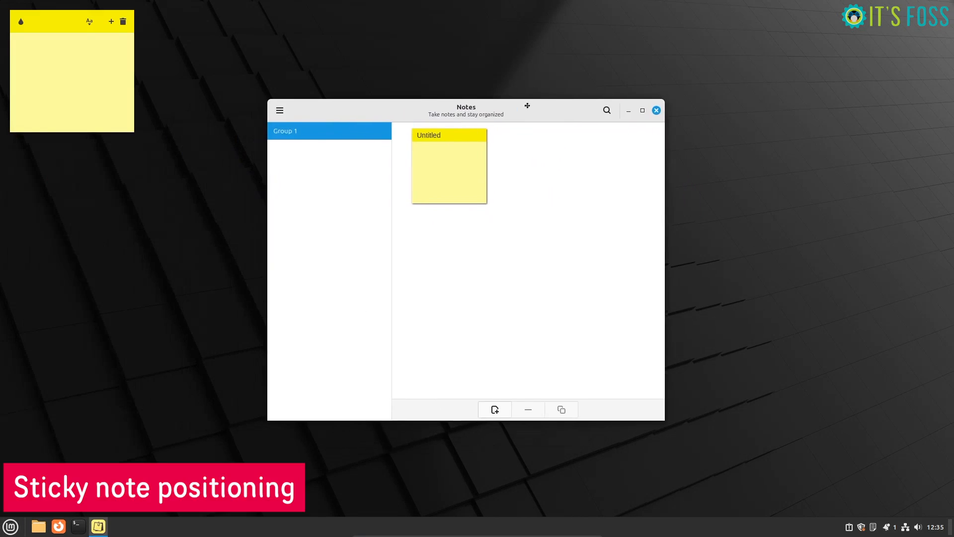
- In Notes preferences, set the default sticky note position to Bottom Right and close the preferences
click(280, 111)
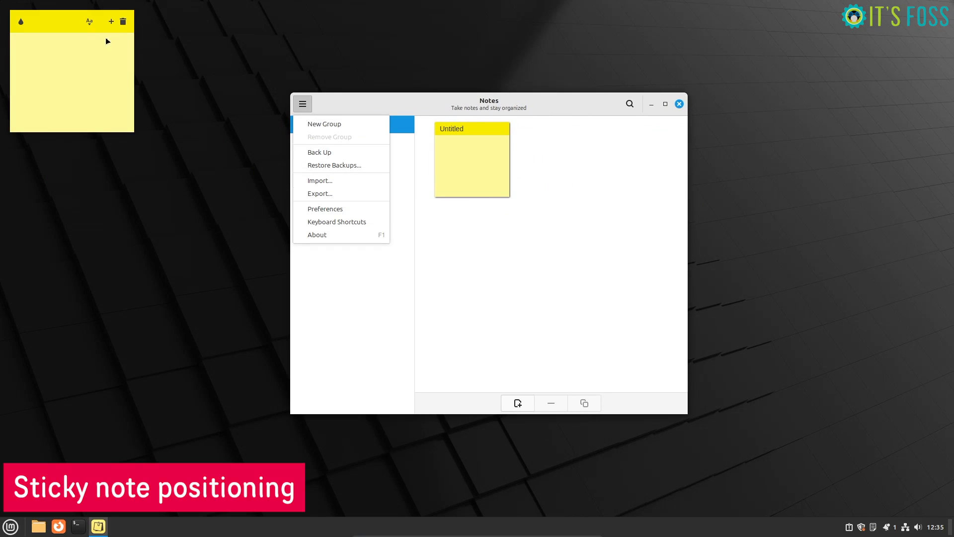
click(324, 123)
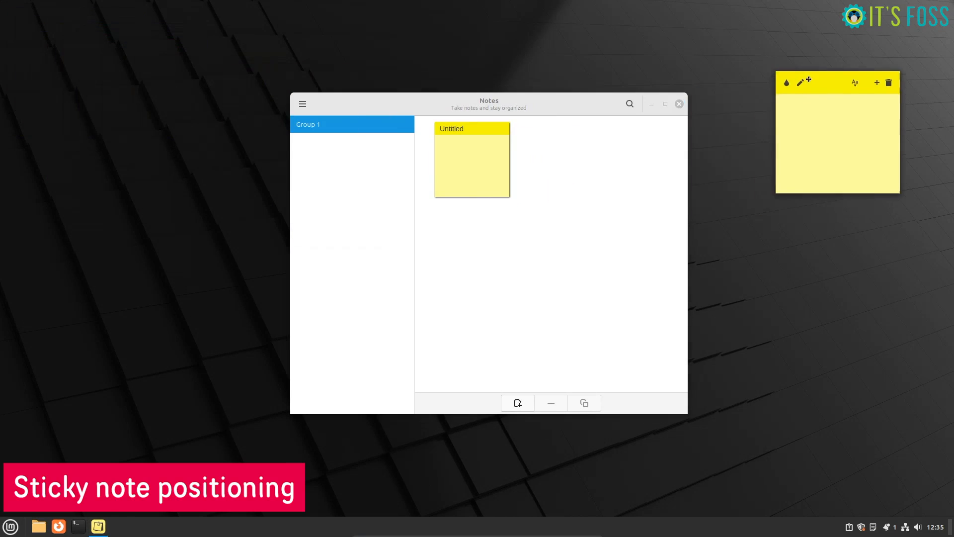
click(302, 103)
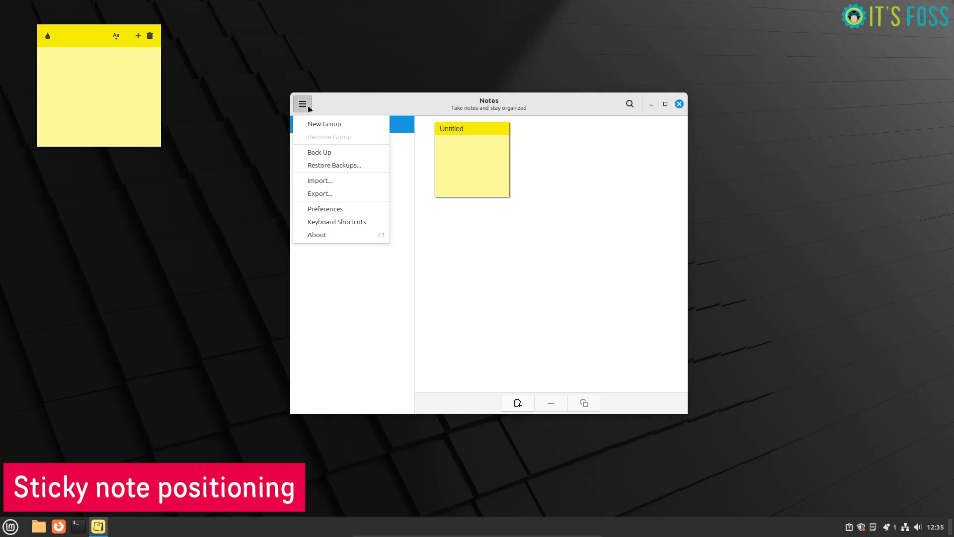
click(325, 208)
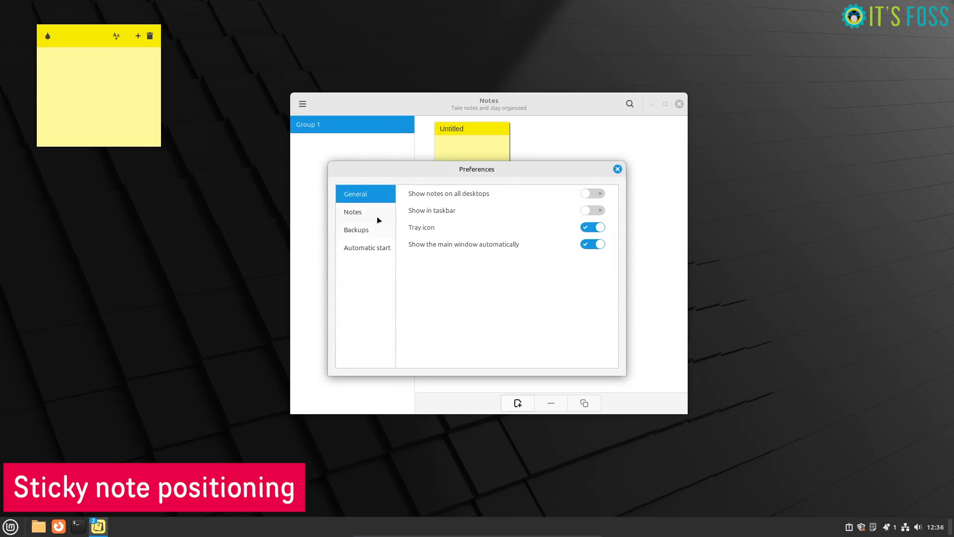
click(352, 210)
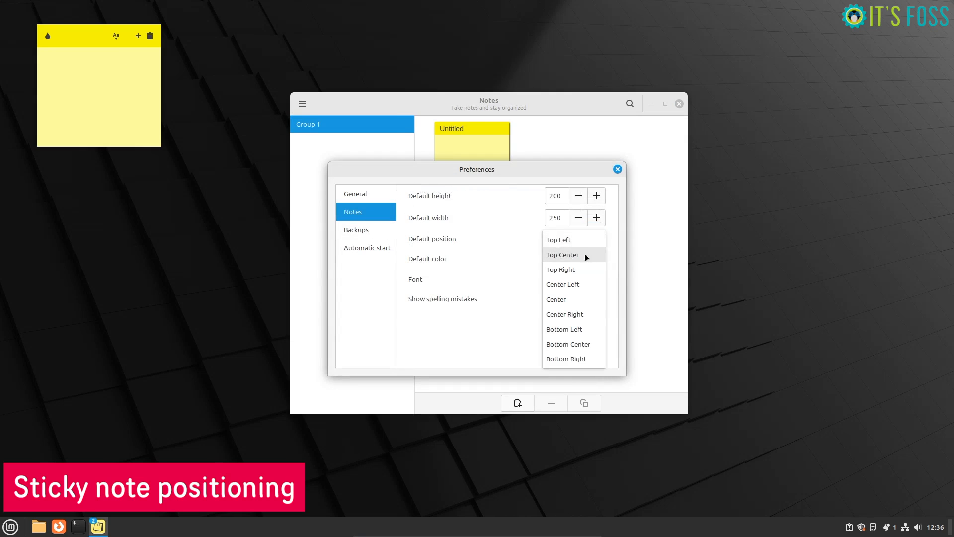
click(563, 284)
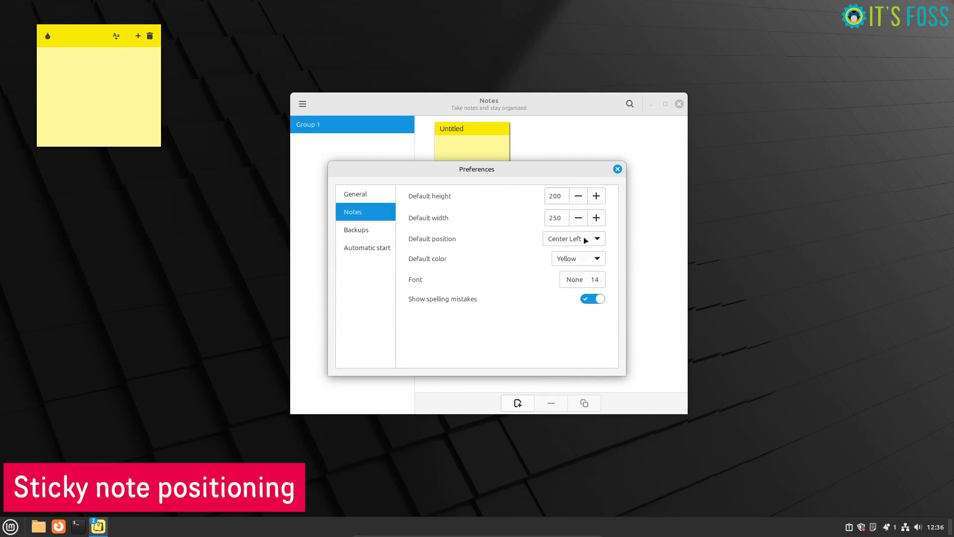
click(574, 238)
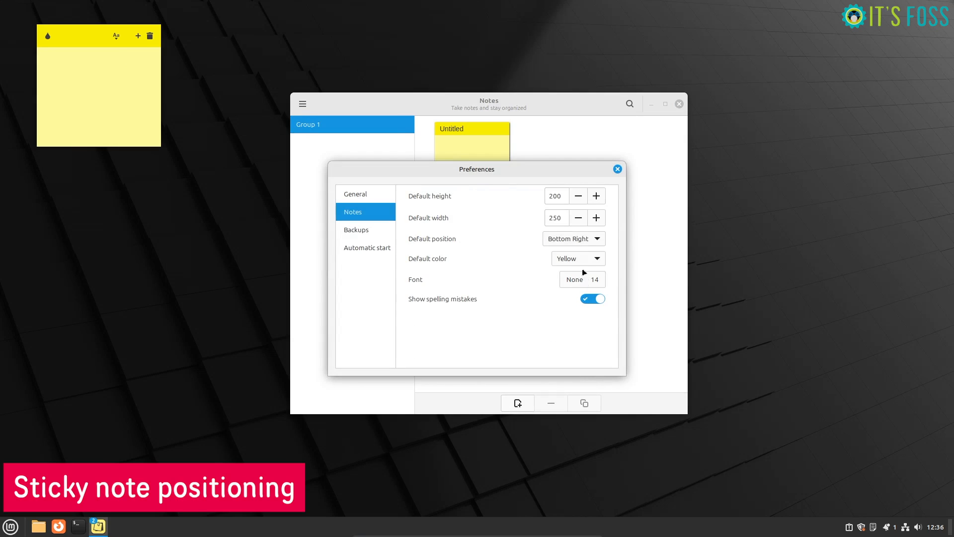
click(616, 169)
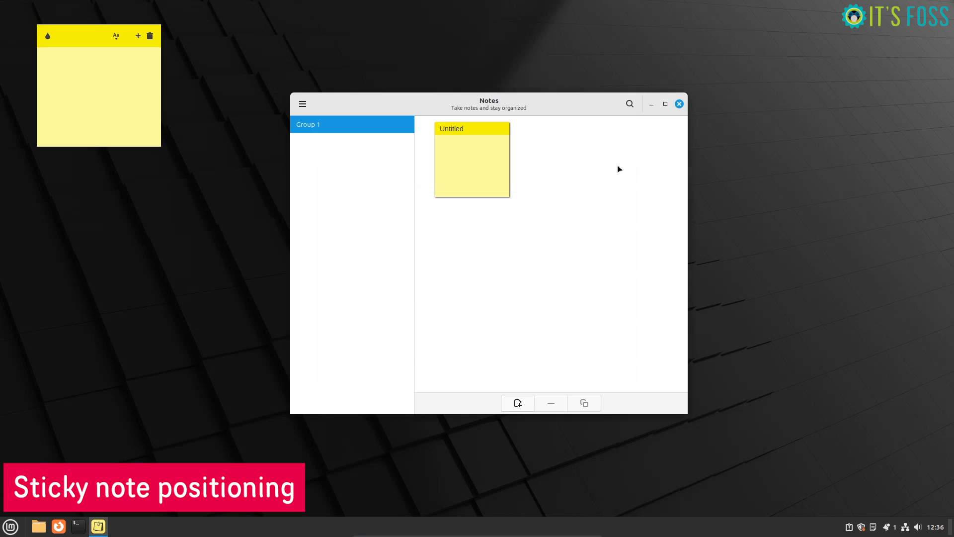